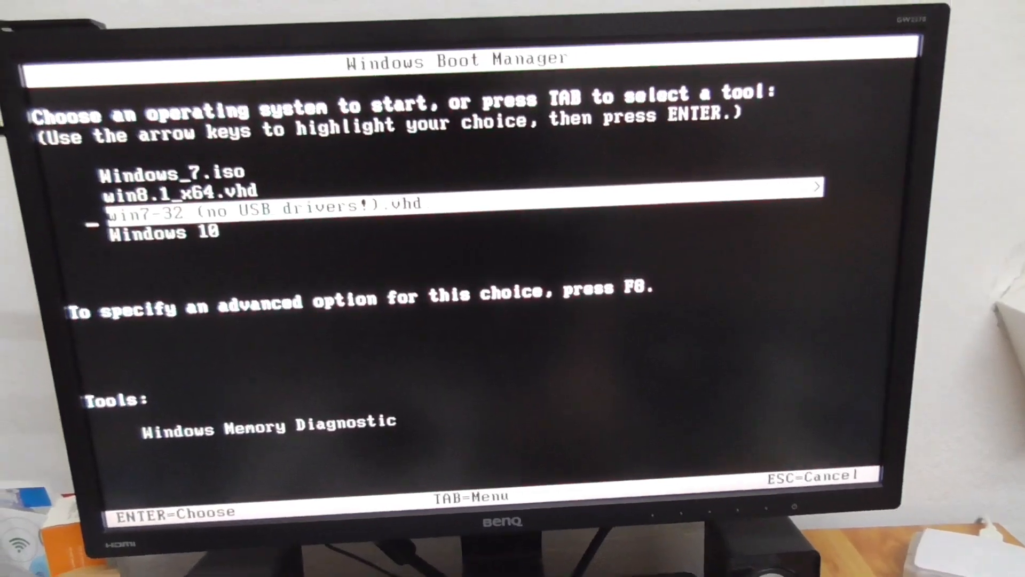
# Navigate the OSD menu down to the System category to show OSD Settings, DDC/CI and Auto Power Off
pyautogui.press('Up')
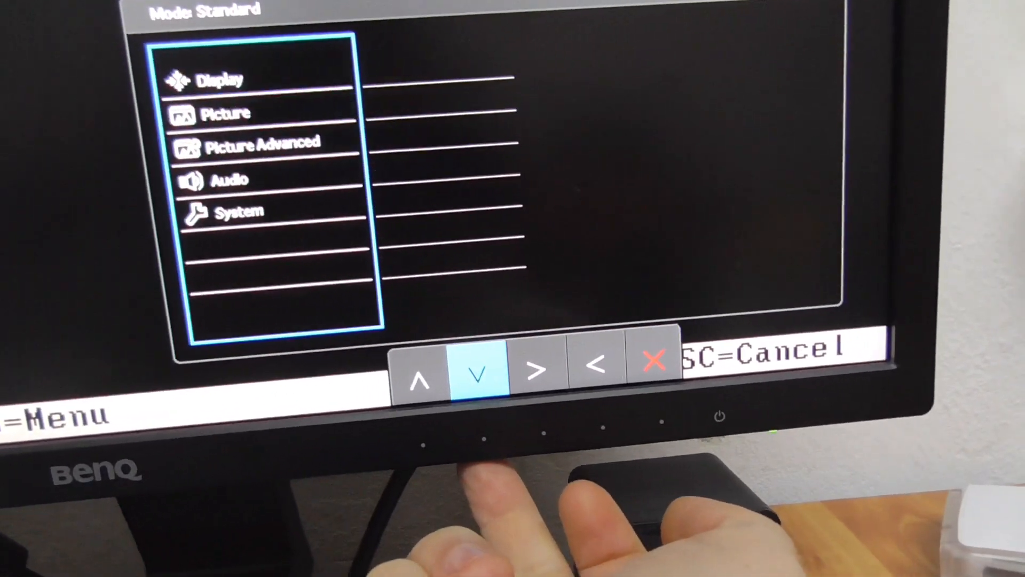
pyautogui.click(477, 369)
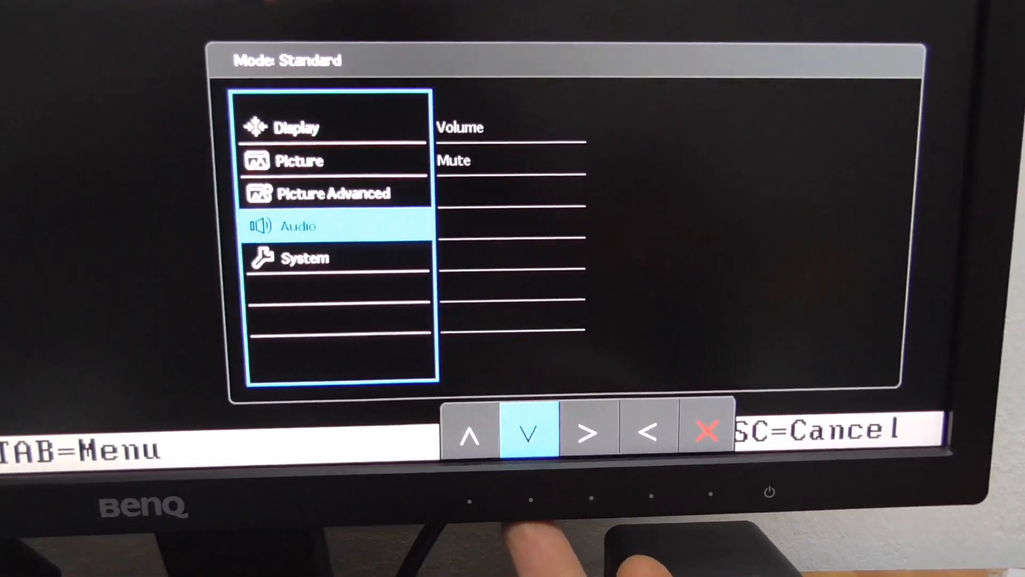
pyautogui.click(527, 433)
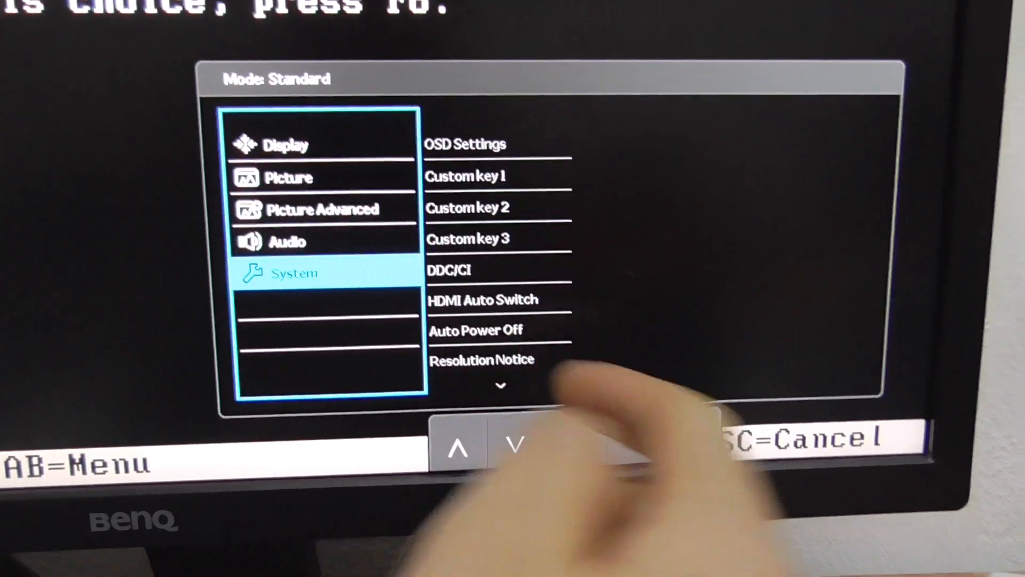